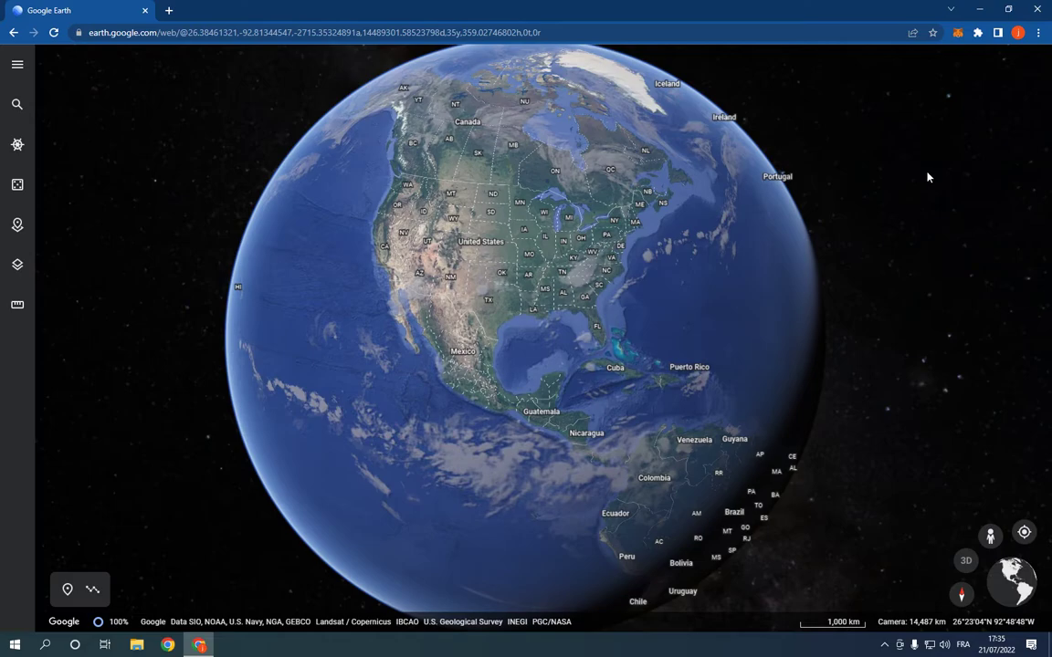
mouse_move(922, 177)
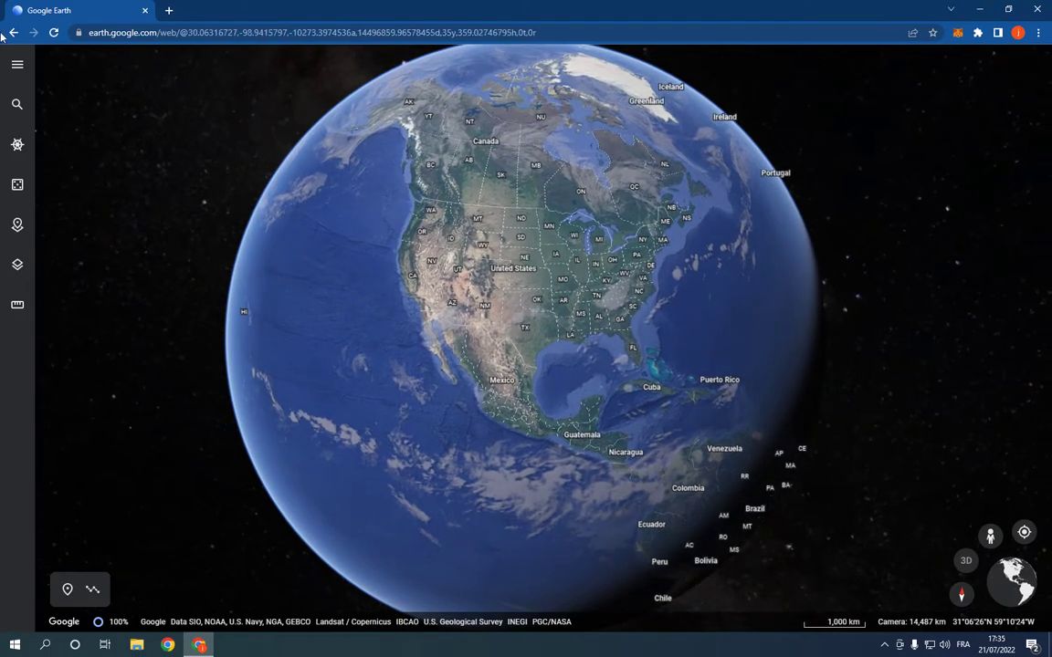
Open Google Earth's Settings from the main navigation menu
left_click(13, 66)
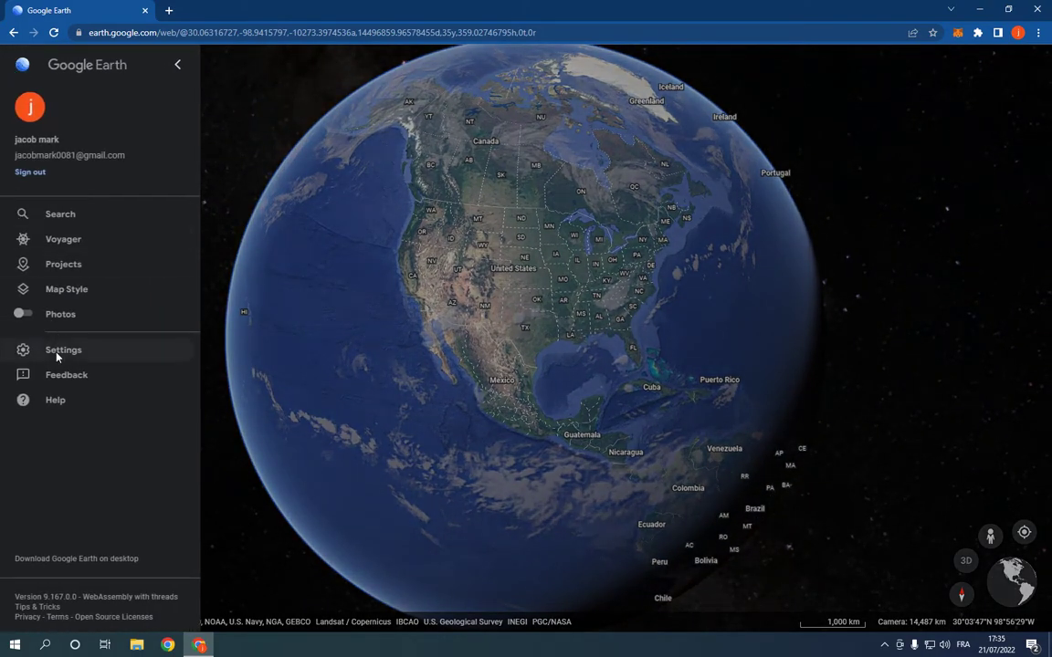
left_click(63, 350)
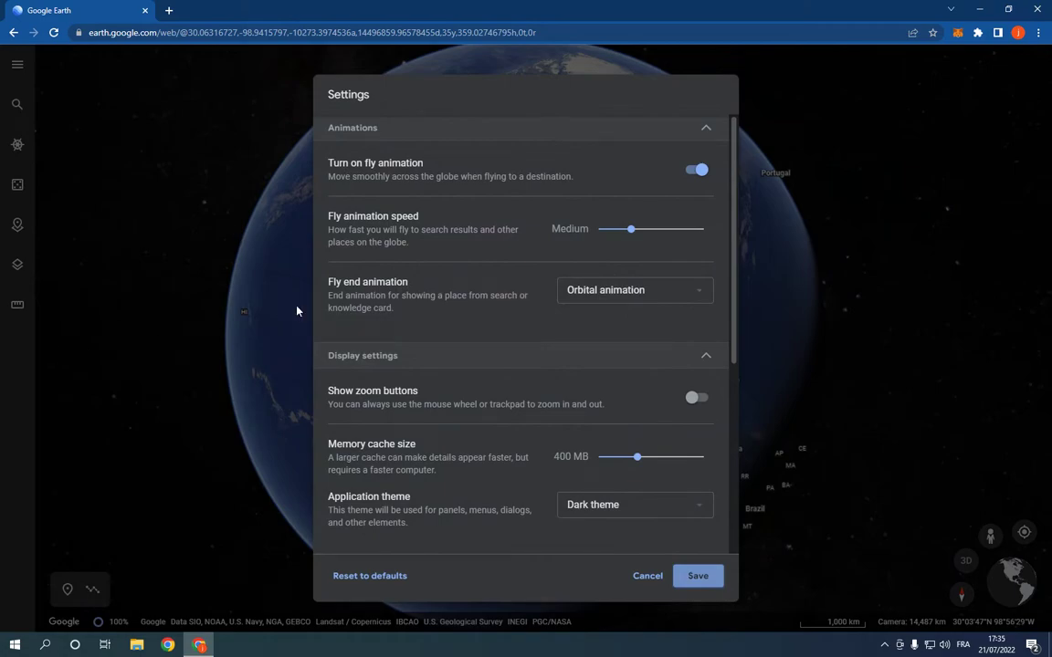
Drag the Display settings Memory cache size slider from 400 MB to 440 MB
scroll("down", 3)
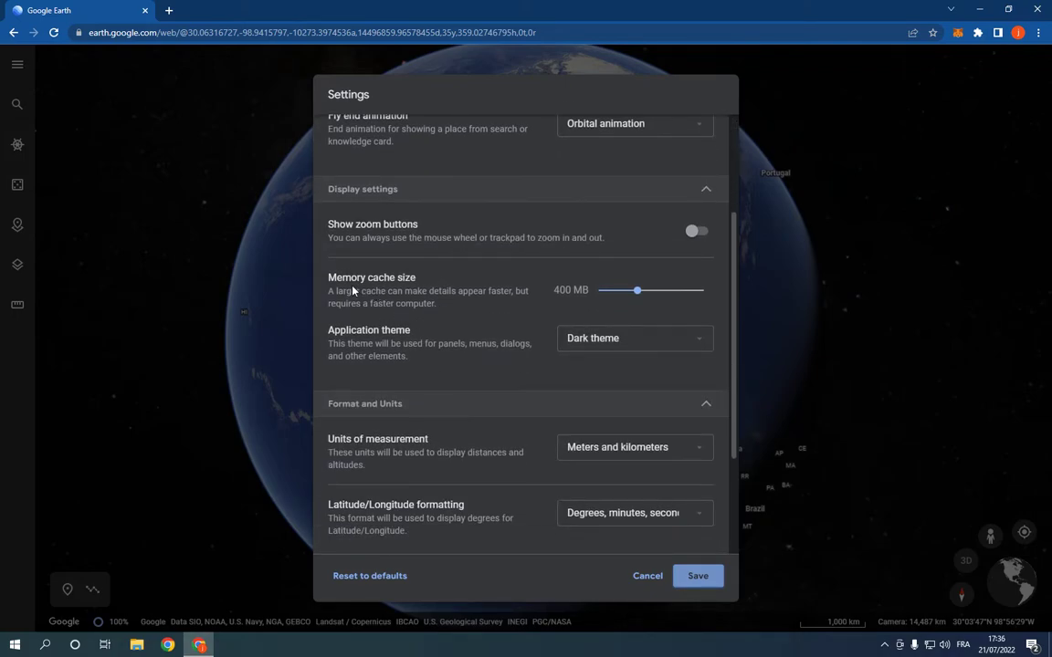
left_click_drag(625, 291, 601, 291)
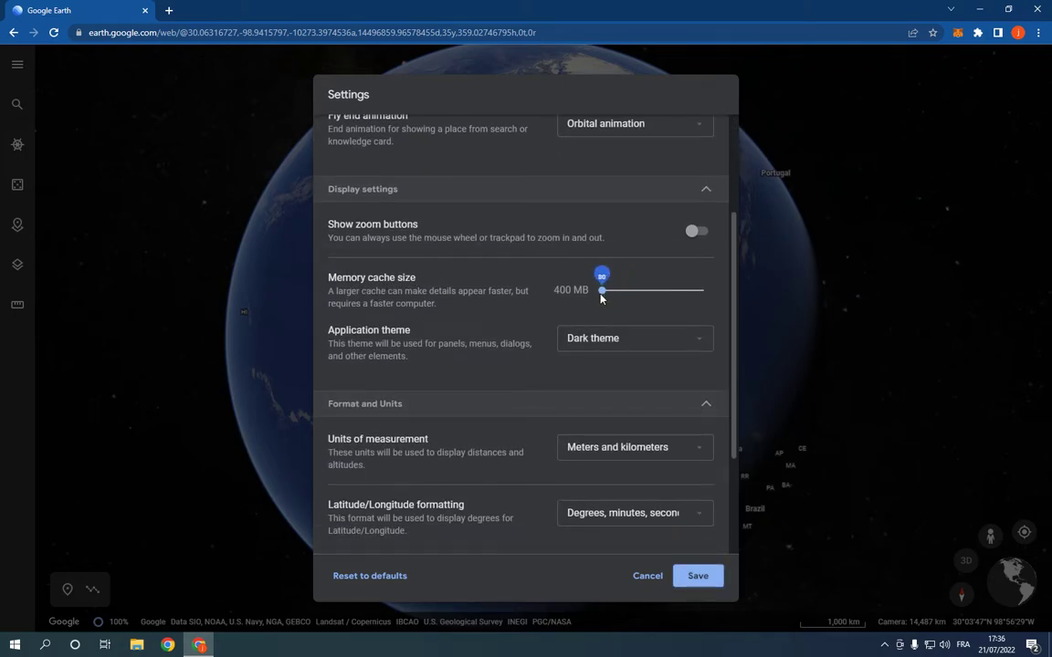
left_click_drag(601, 290, 637, 291)
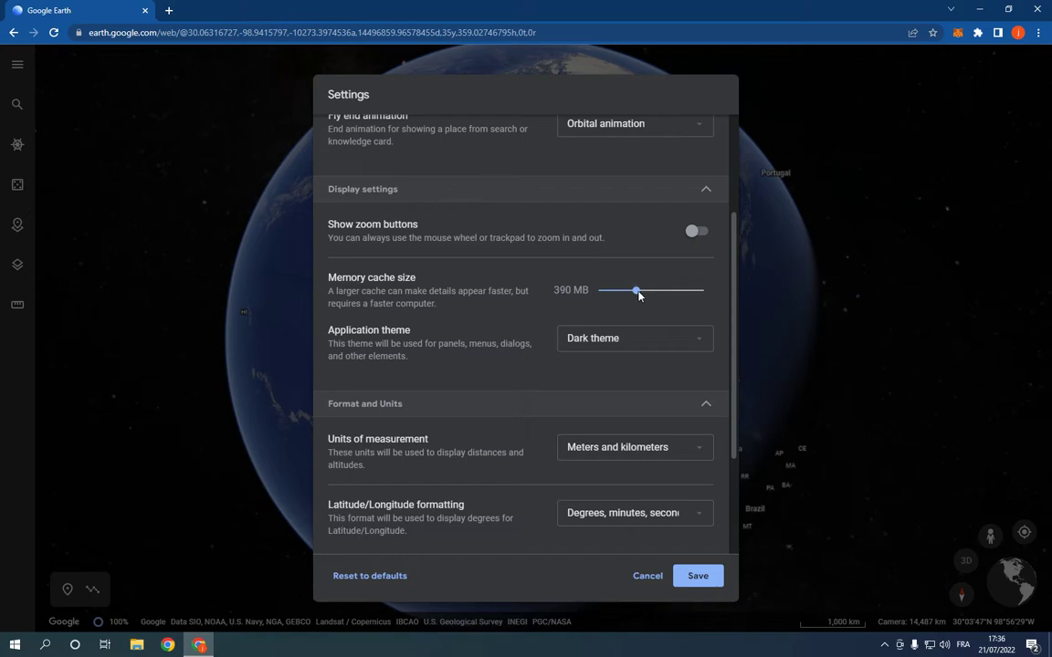
left_click_drag(636, 290, 642, 291)
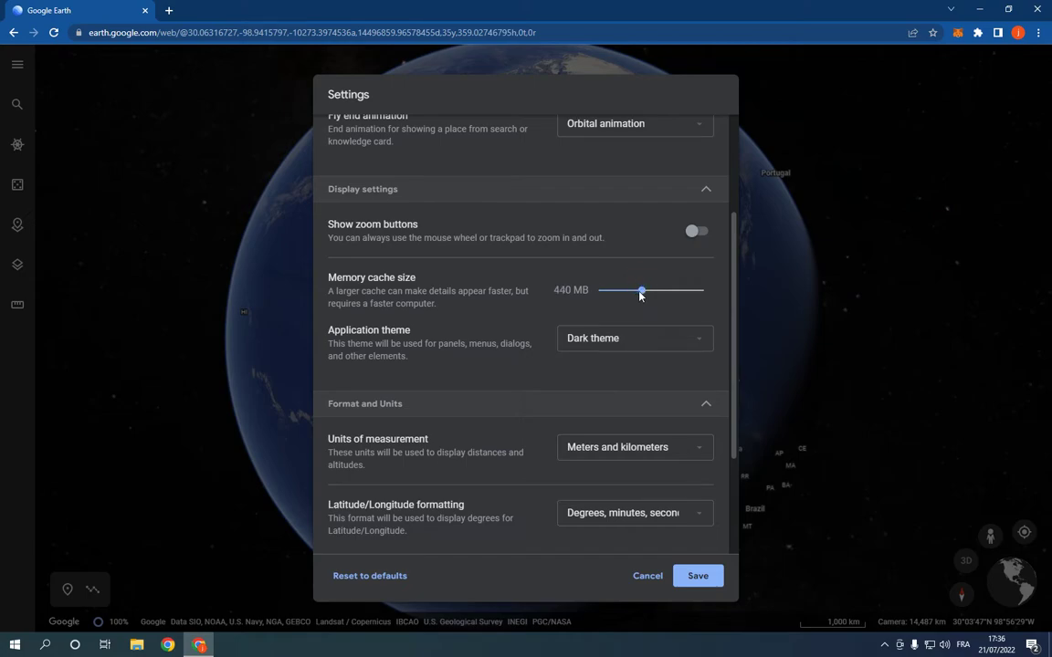
mouse_move(669, 611)
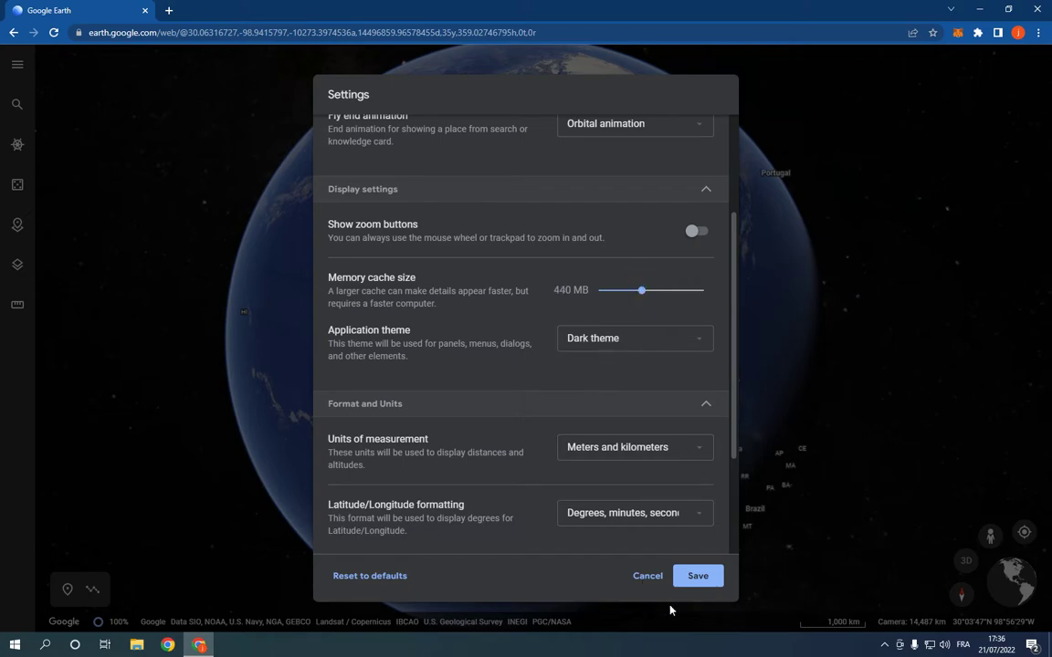
mouse_move(691, 575)
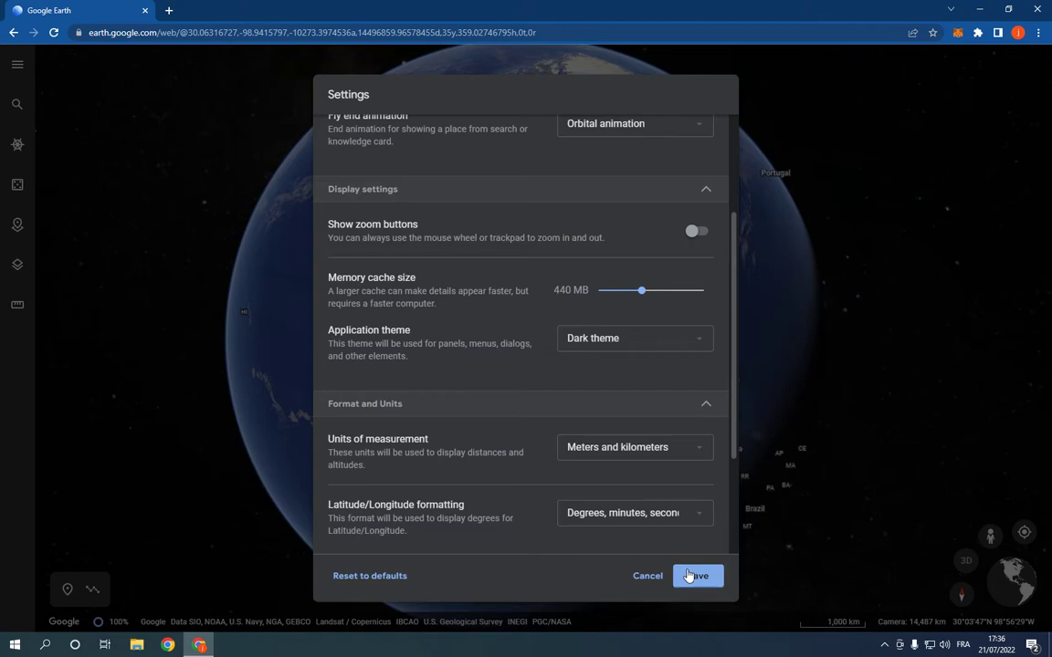